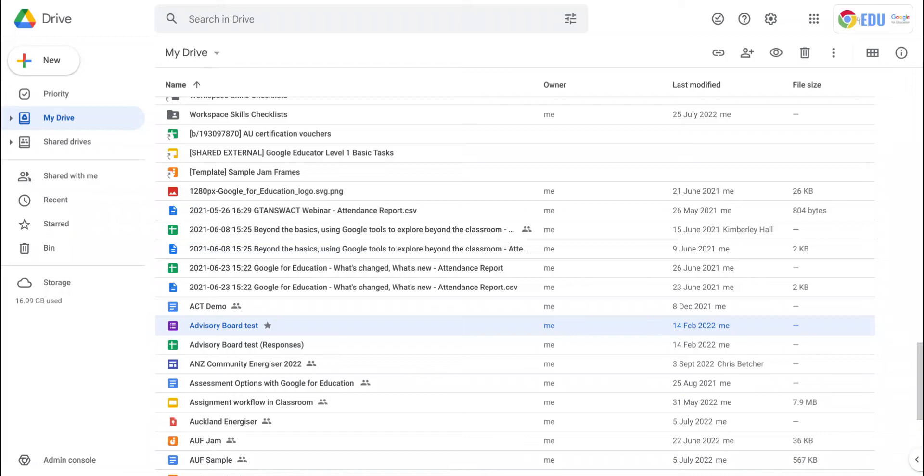
{"action": "mouse_move", "coordinate": [201, 324]}
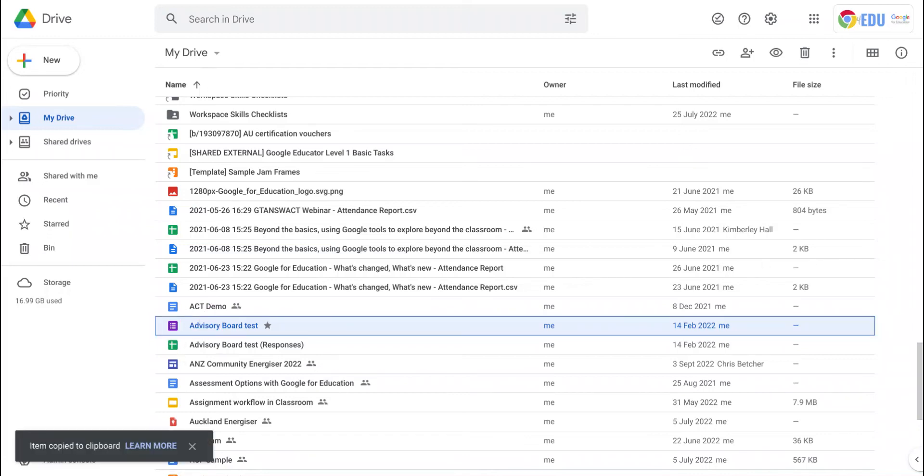
{"action": "mouse_move", "coordinate": [100, 453]}
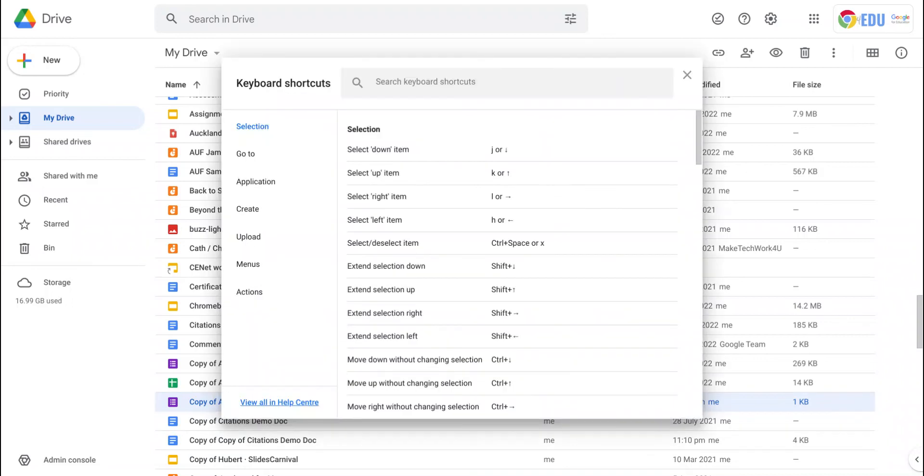
{"action": "mouse_move", "coordinate": [385, 267]}
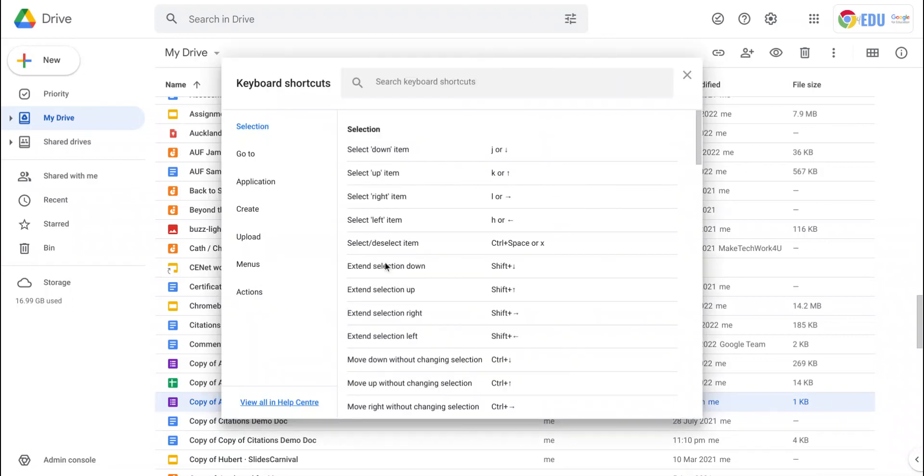
{"action": "scroll", "scroll_direction": "down", "scroll_amount": 3}
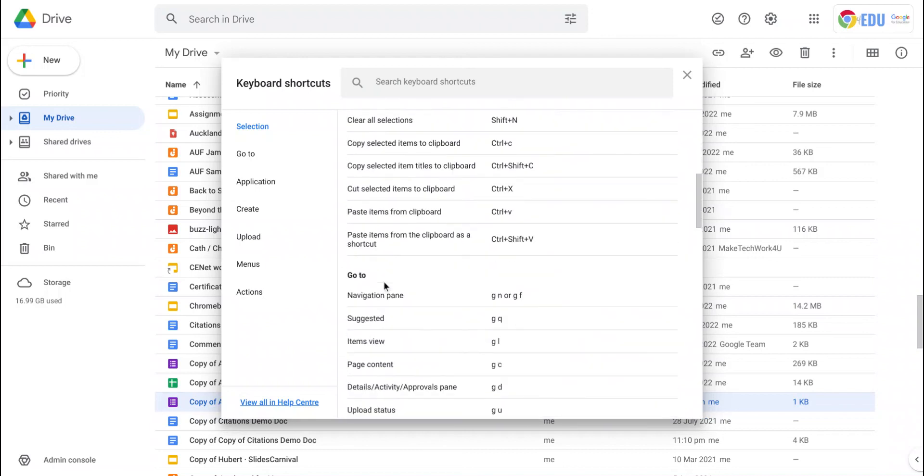
{"action": "scroll", "scroll_direction": "down", "scroll_amount": 3}
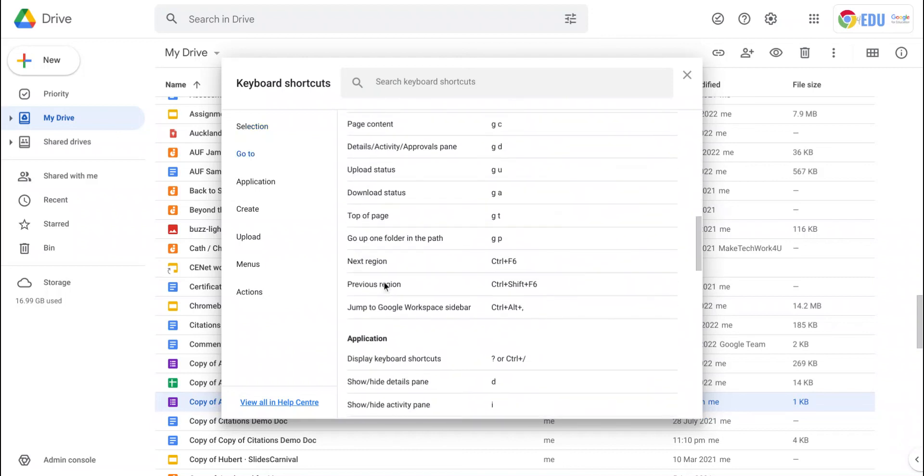
{"action": "scroll", "scroll_direction": "down", "scroll_amount": 3}
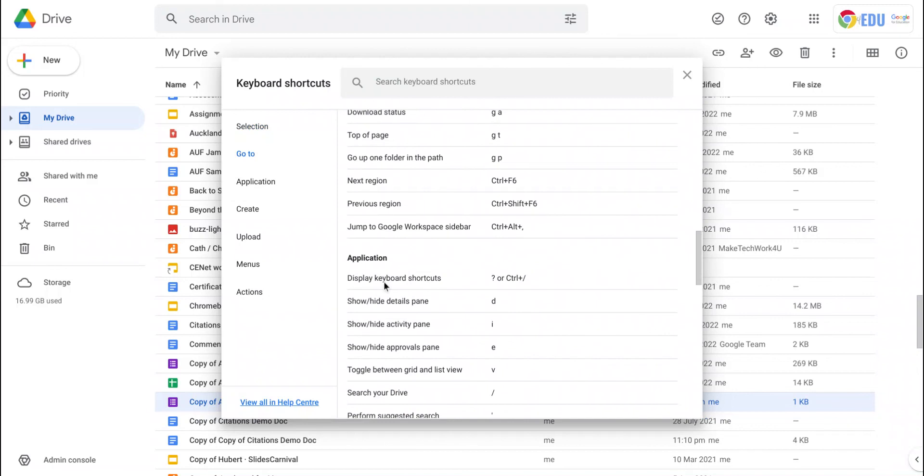